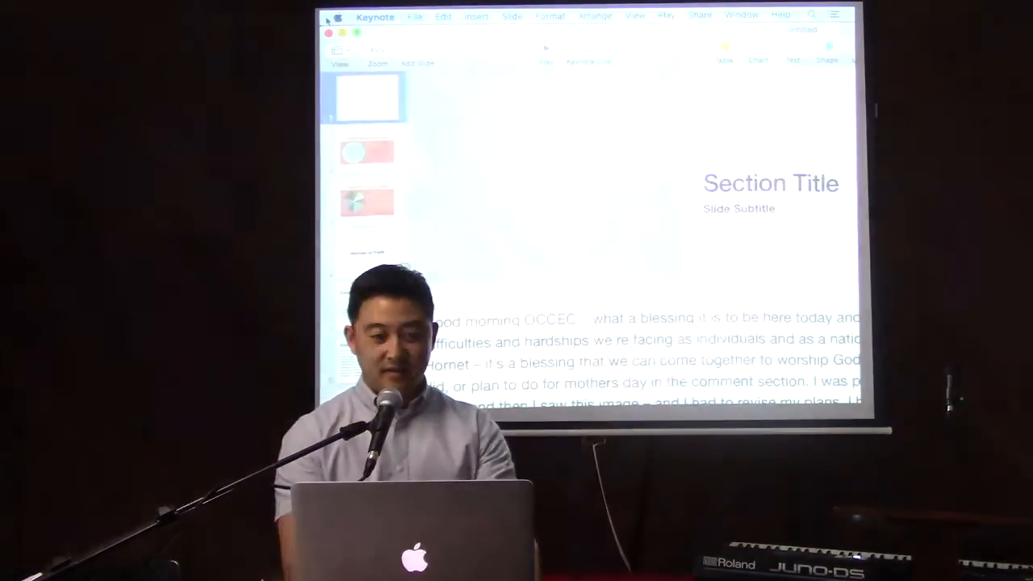
# Step: Browse Keynote's presentation viewing and slideshow playback menu options
pyautogui.click(635, 14)
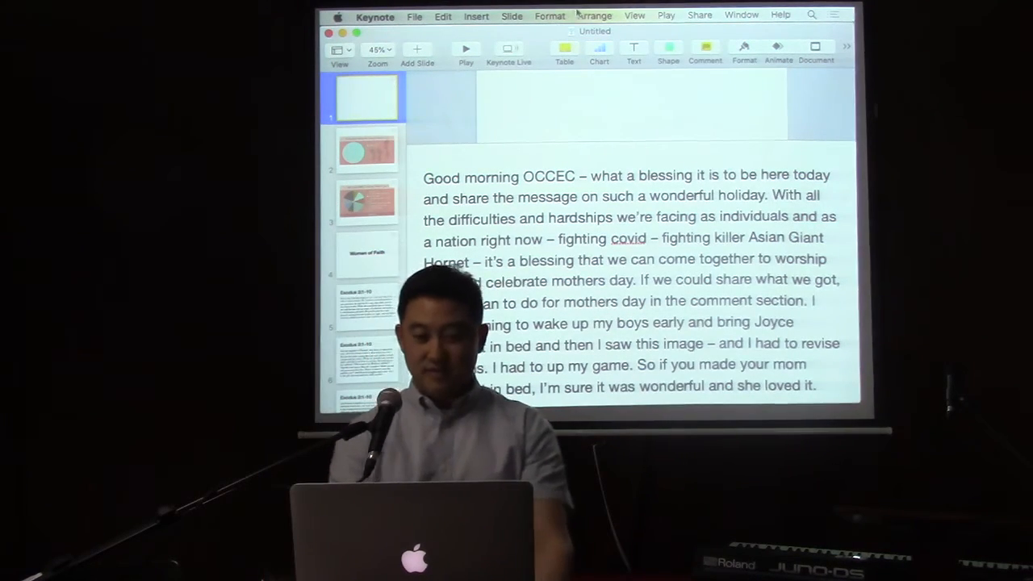
pyautogui.click(666, 15)
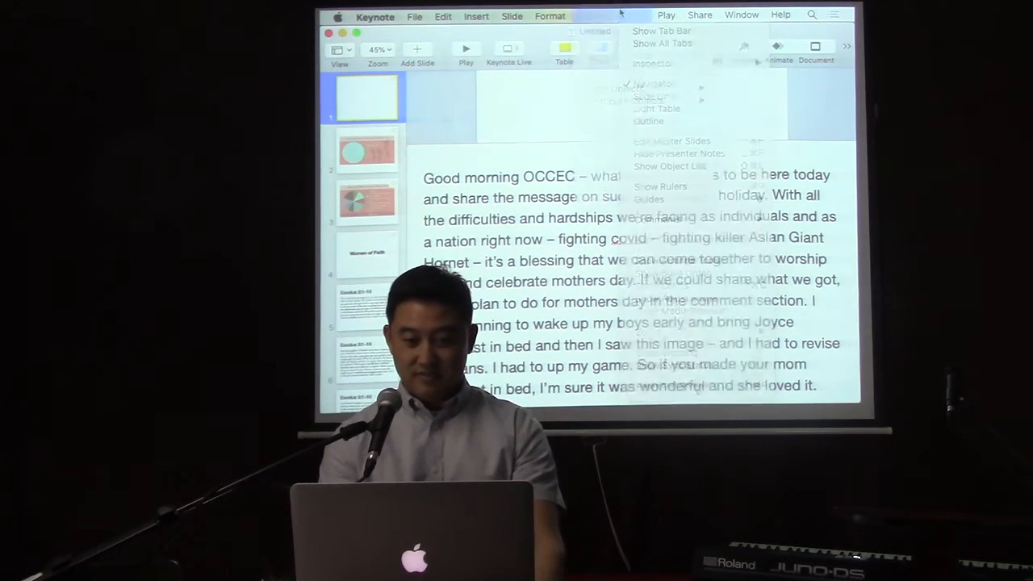
pyautogui.click(635, 15)
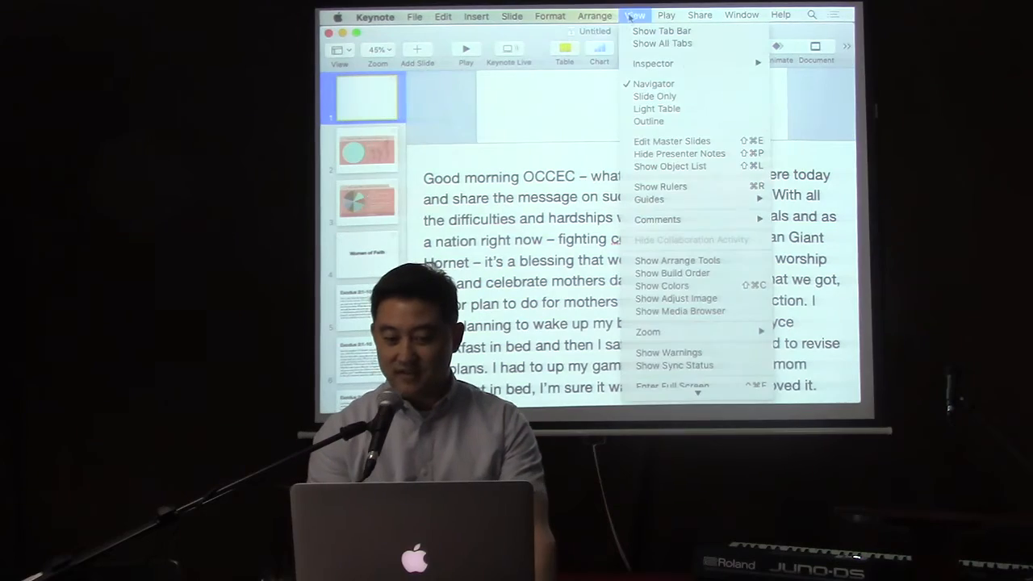
pyautogui.click(665, 14)
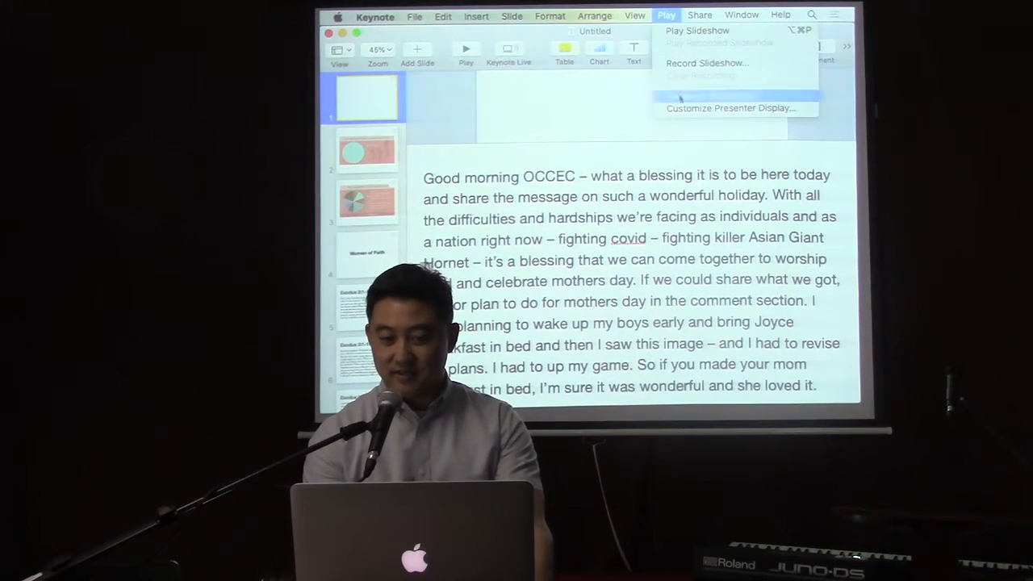
pyautogui.click(707, 63)
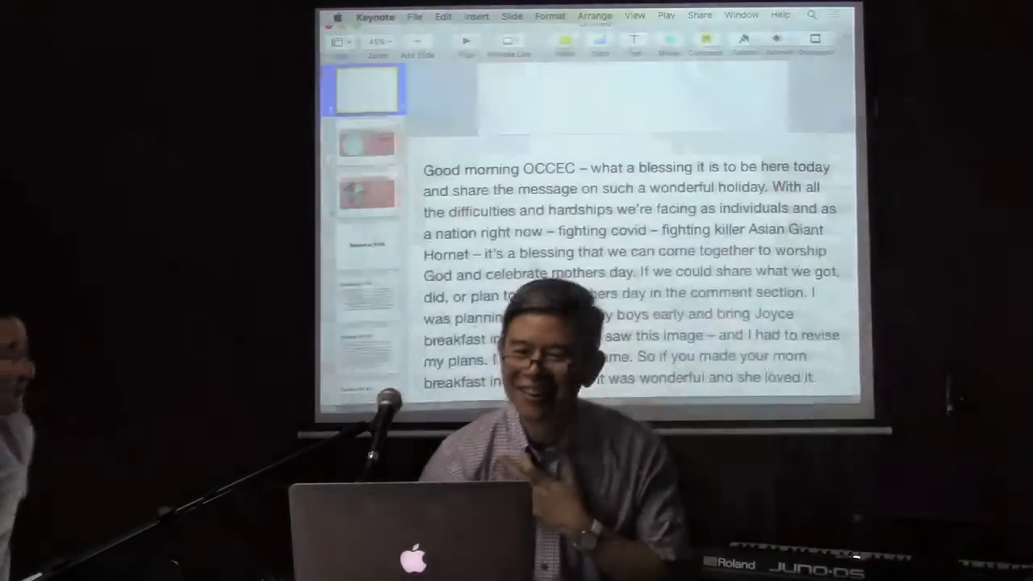
# Step: Open the Displays pane of System Preferences via the Apple menu
pyautogui.click(337, 15)
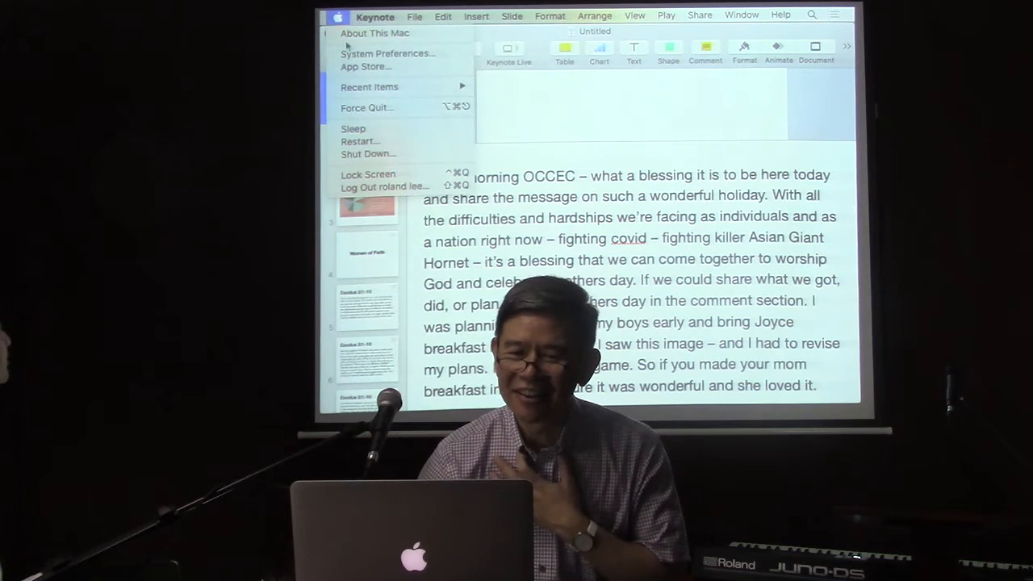
pyautogui.click(388, 53)
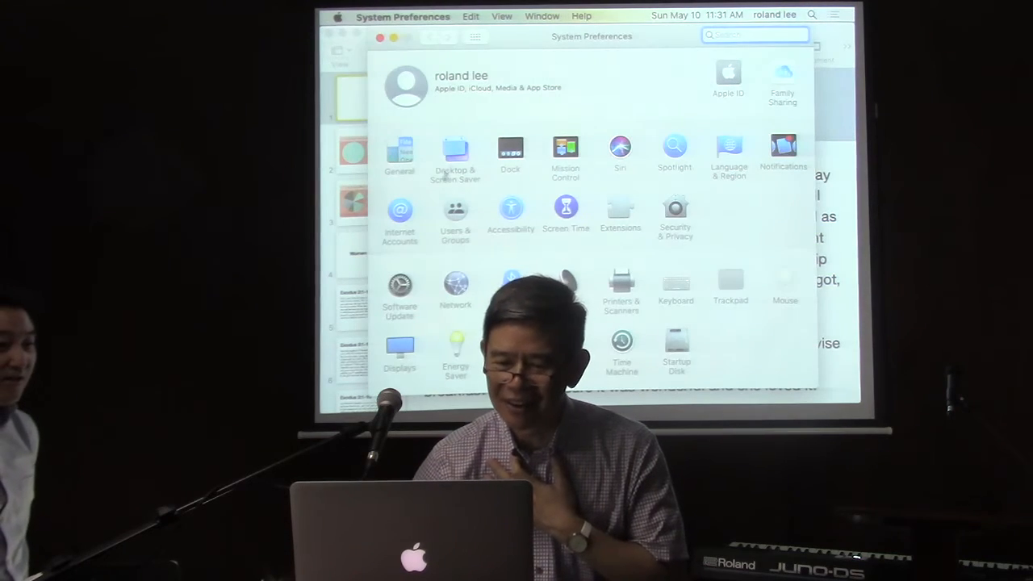
pyautogui.click(400, 351)
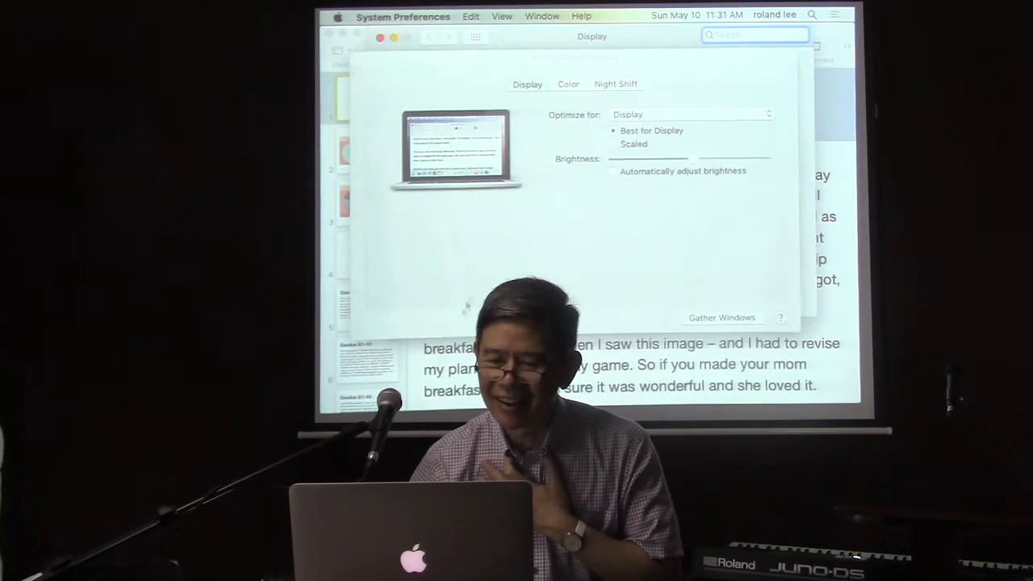